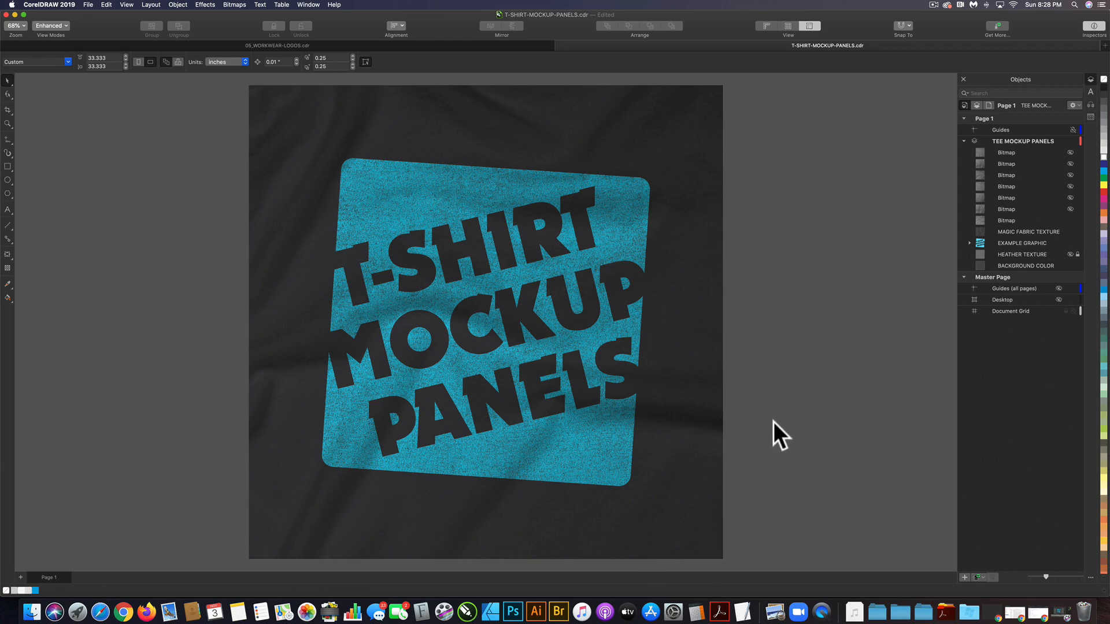
{"action": "mouse_move", "coordinate": [717, 239]}
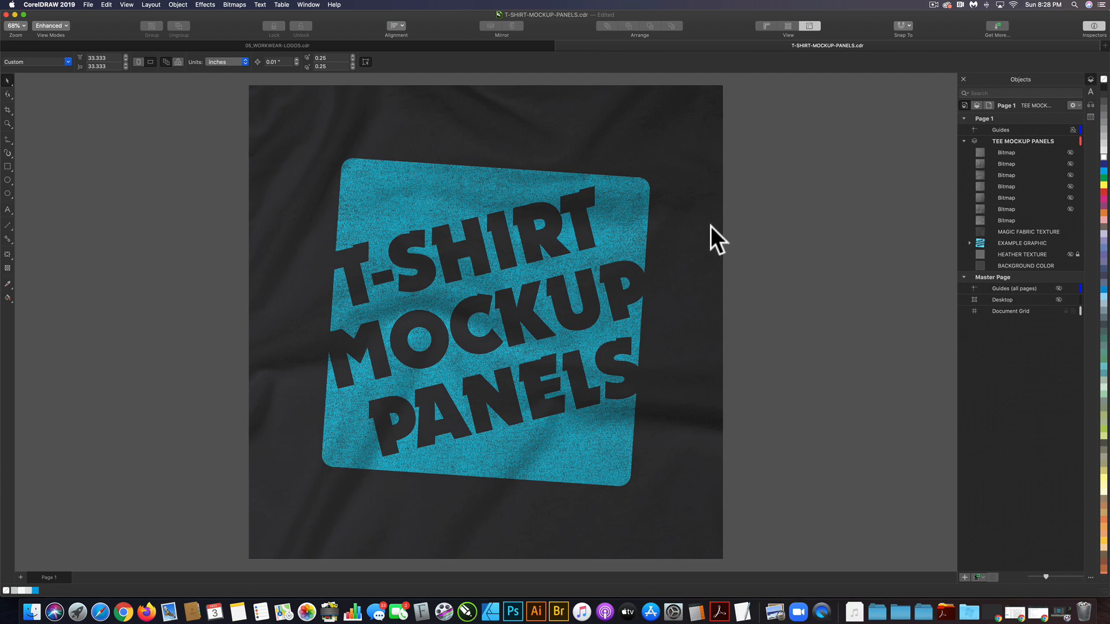
{"action": "mouse_move", "coordinate": [743, 393]}
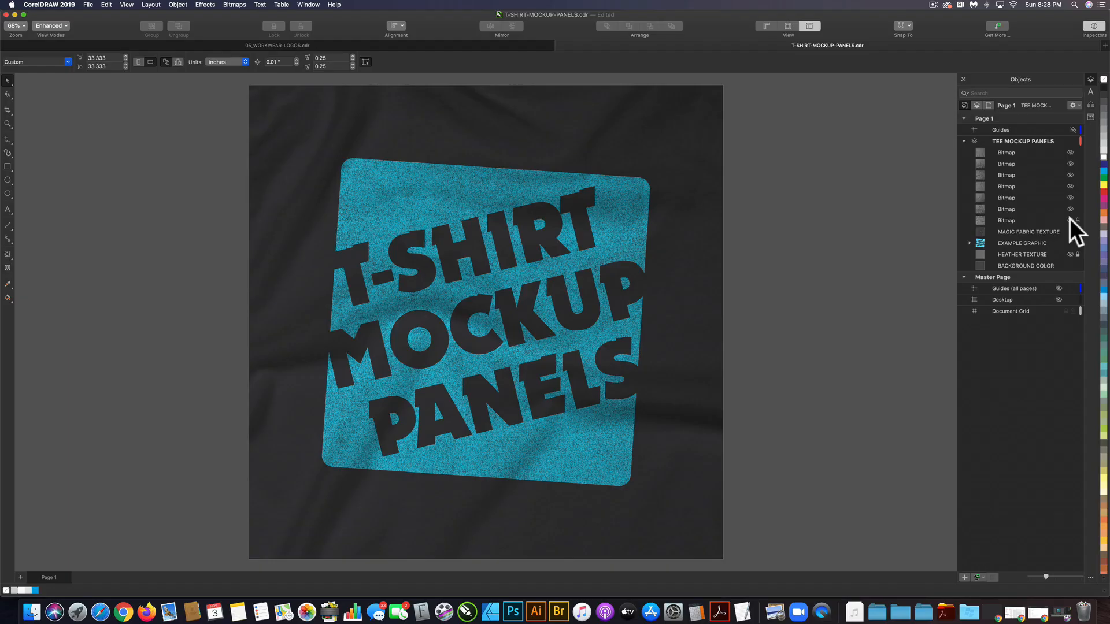
- Toggle the wrinkle texture on and off to compare, then select the lowest wrinkle bitmap
{"action": "left_click", "coordinate": [1006, 208]}
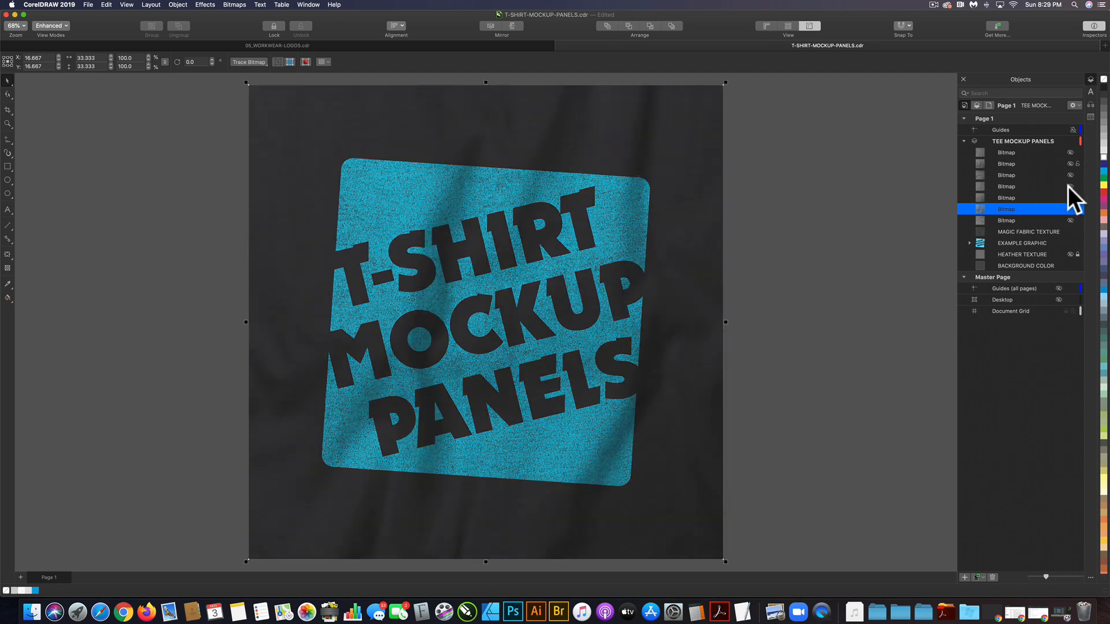
{"action": "mouse_move", "coordinate": [1076, 209]}
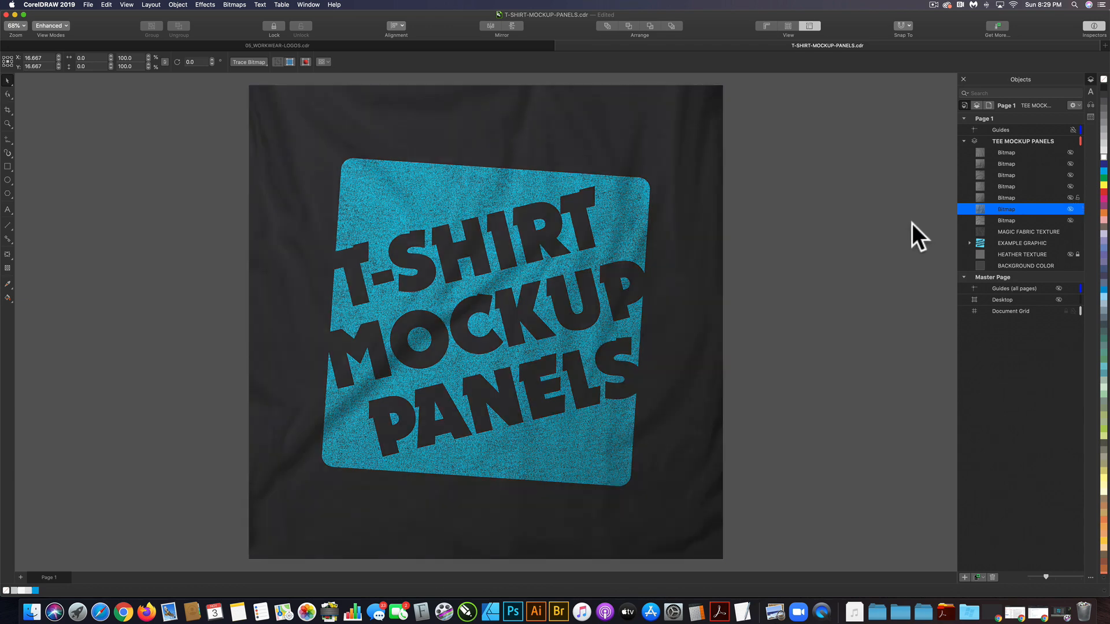
{"action": "mouse_move", "coordinate": [793, 237]}
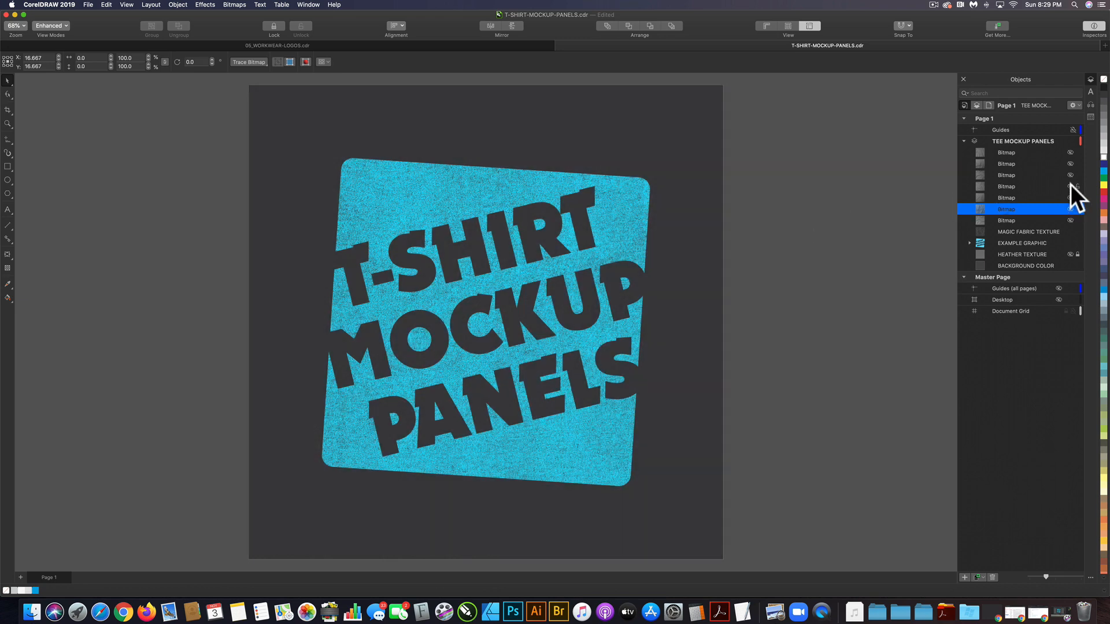
{"action": "left_click", "coordinate": [1070, 209]}
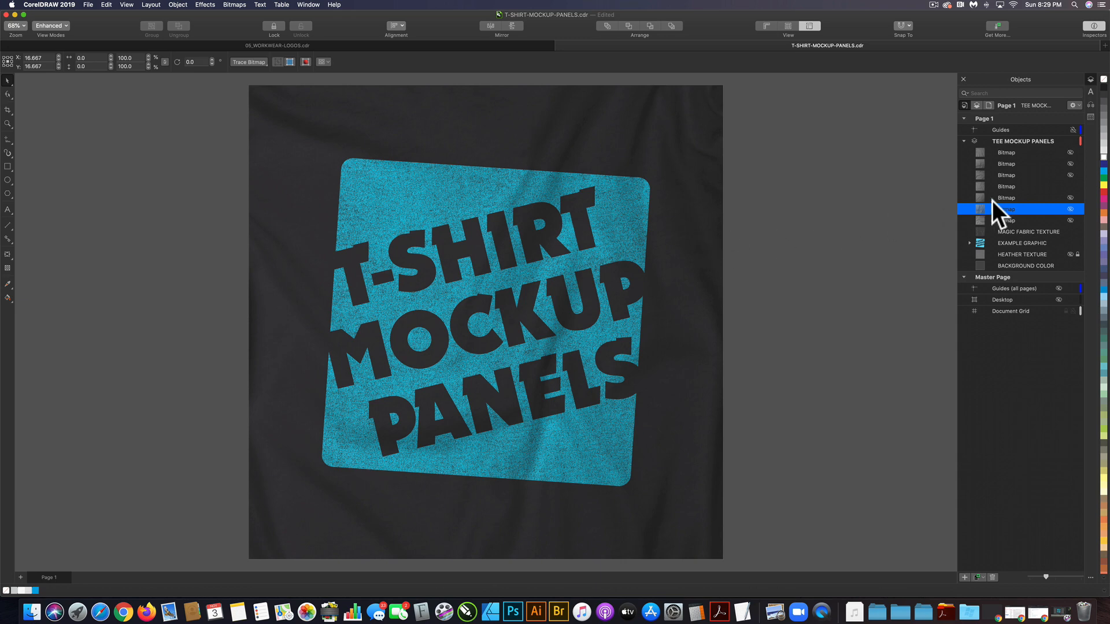
{"action": "left_click", "coordinate": [1070, 209]}
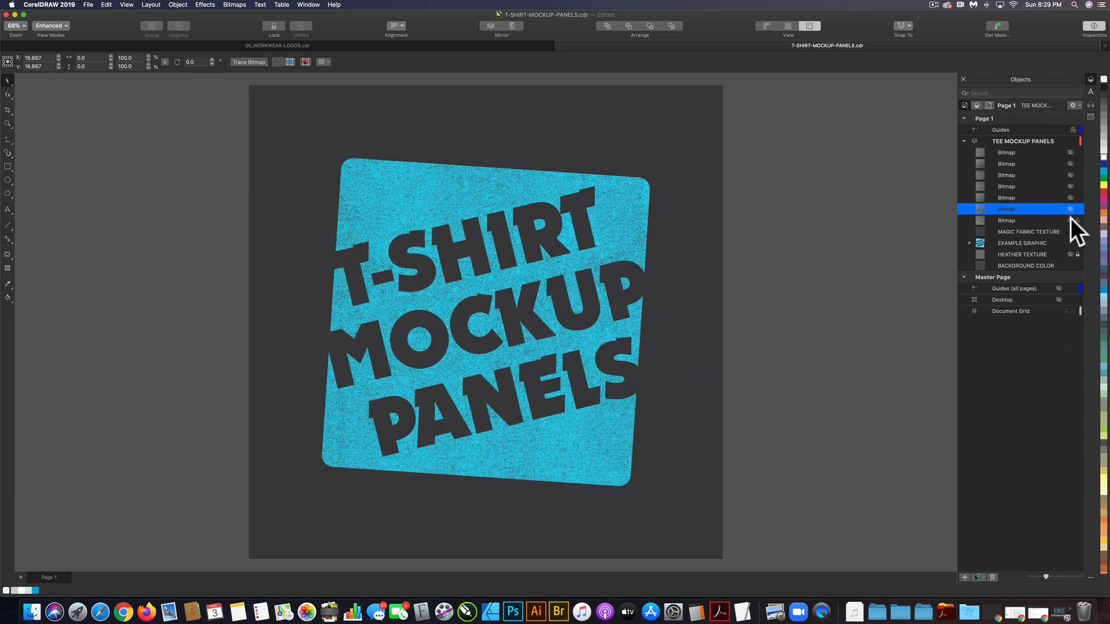
{"action": "left_click", "coordinate": [1079, 209]}
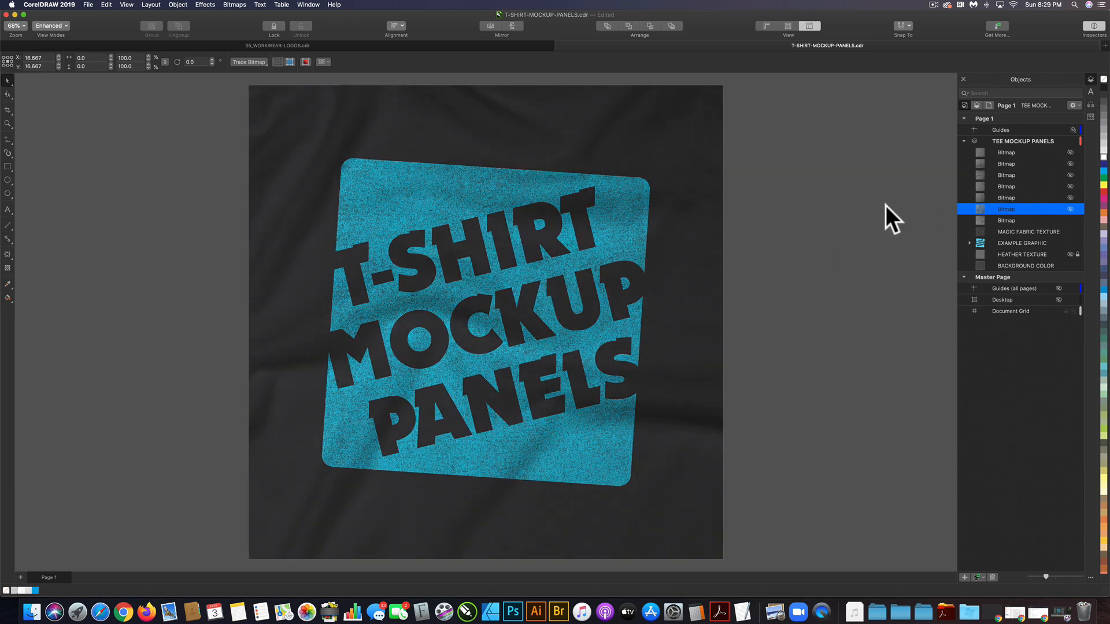
{"action": "left_click", "coordinate": [1006, 220]}
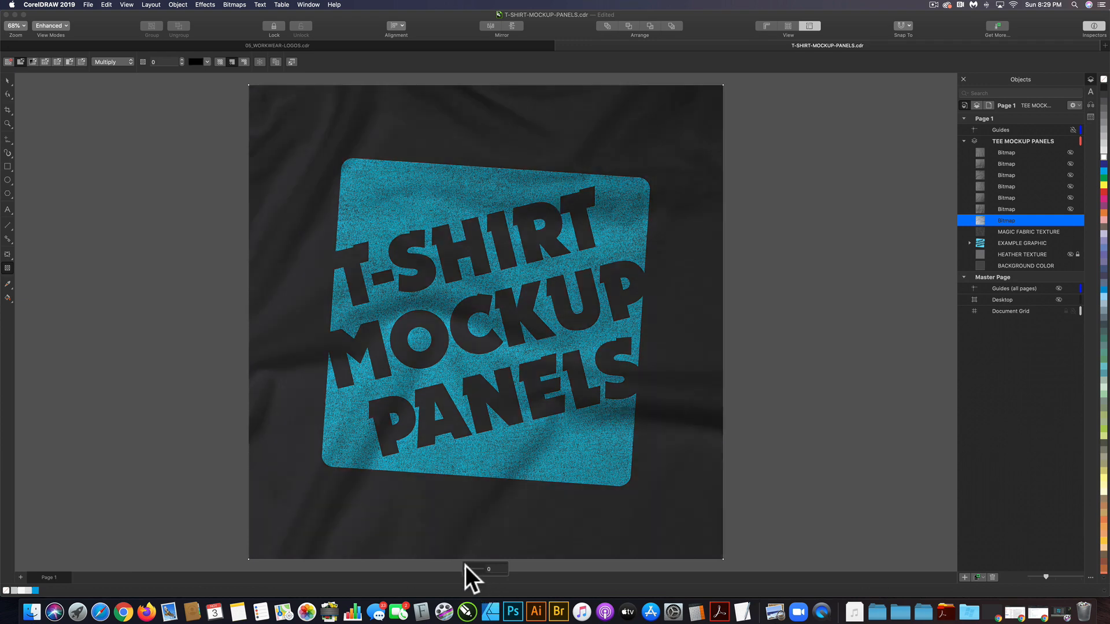
{"action": "mouse_move", "coordinate": [721, 448]}
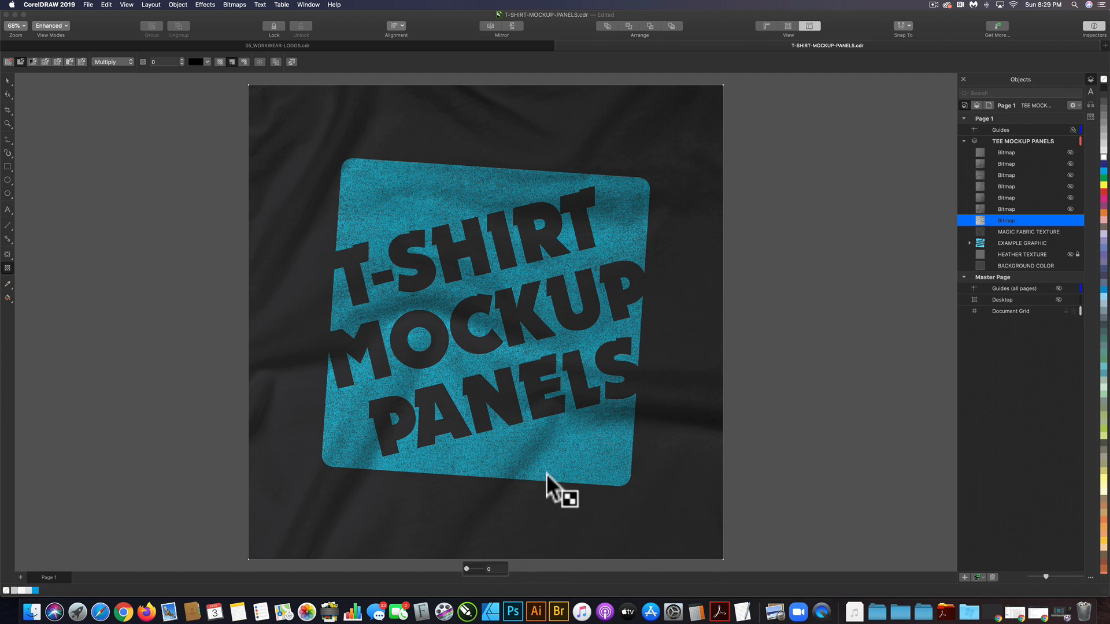
{"action": "mouse_move", "coordinate": [473, 580]}
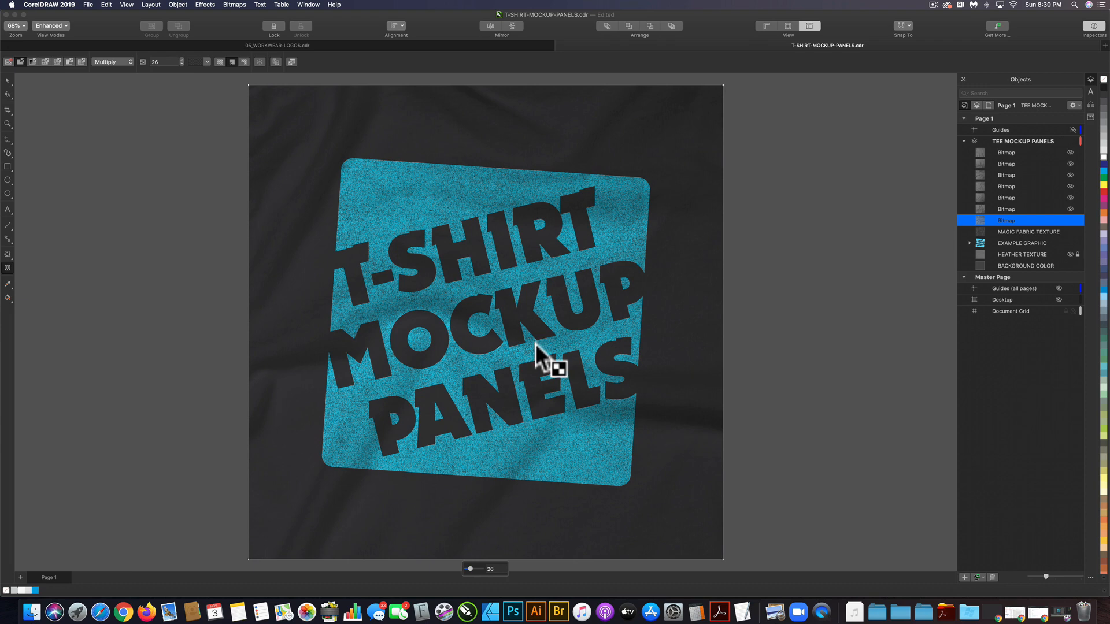
{"action": "mouse_move", "coordinate": [467, 60]}
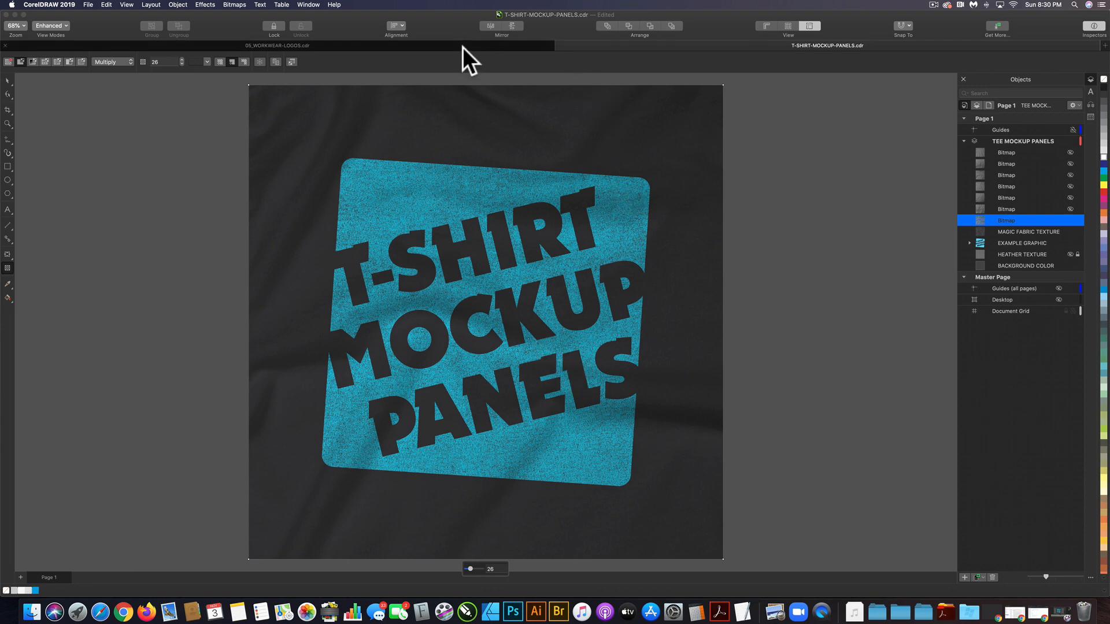
{"action": "left_click", "coordinate": [278, 45]}
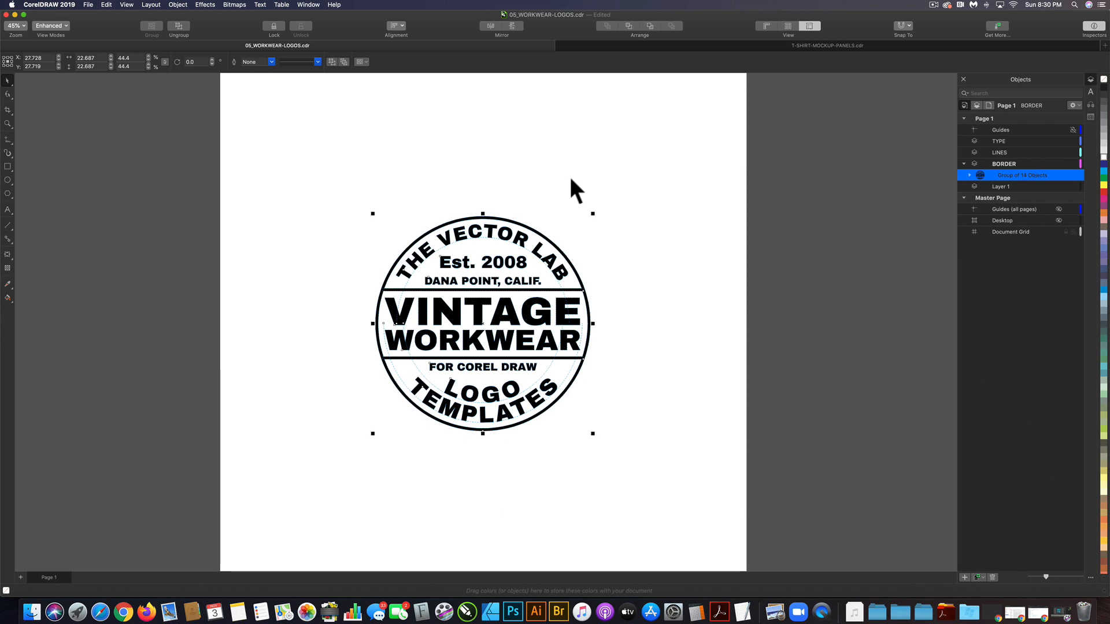
{"action": "left_click", "coordinate": [826, 45]}
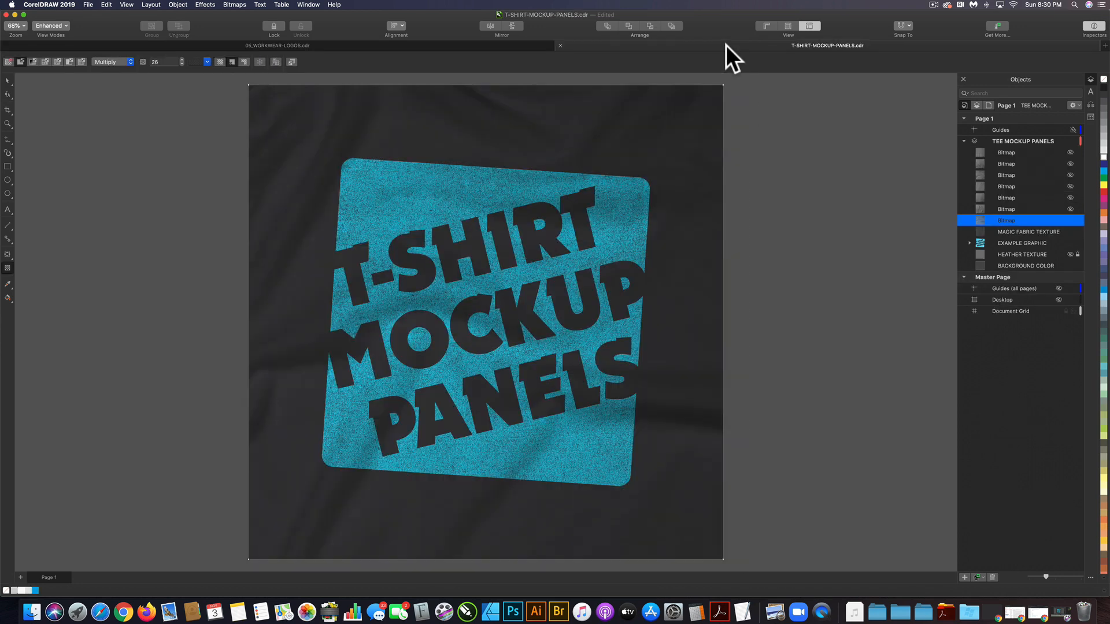
{"action": "left_click", "coordinate": [1022, 242]}
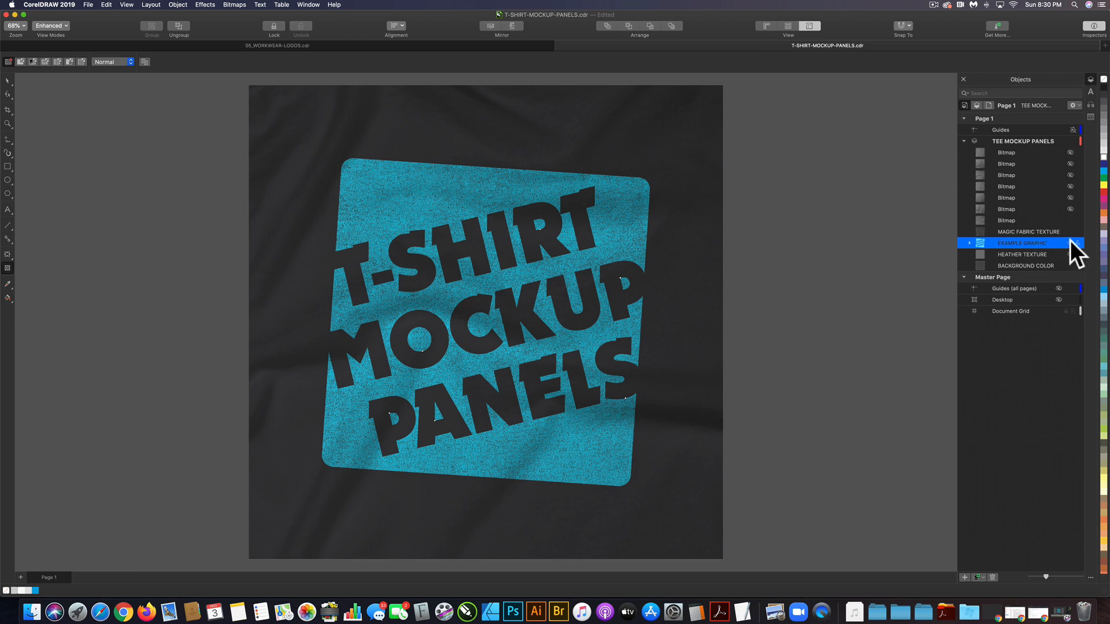
- Hide the teal example T-shirt graphic in the Objects docker
{"action": "left_click", "coordinate": [1072, 243]}
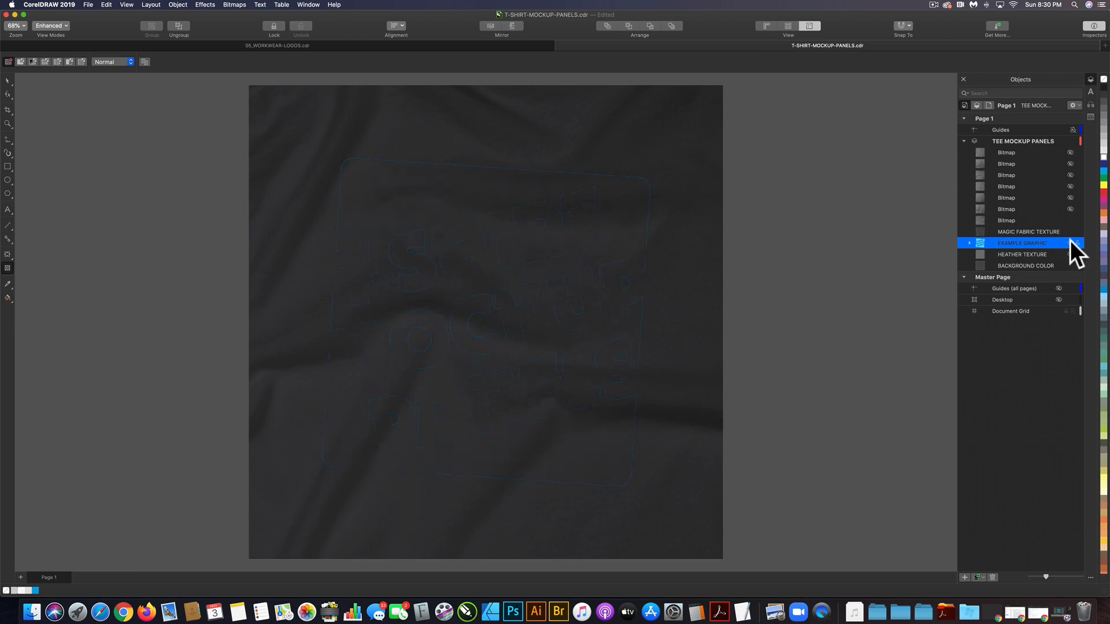
{"action": "left_click", "coordinate": [1070, 243]}
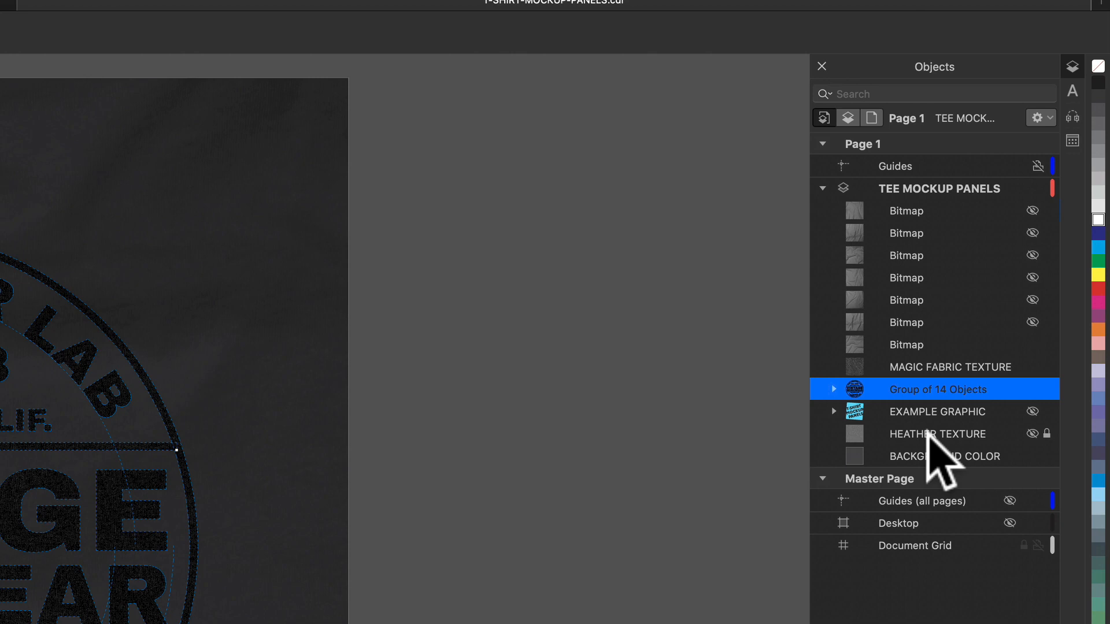
{"action": "mouse_move", "coordinate": [963, 460]}
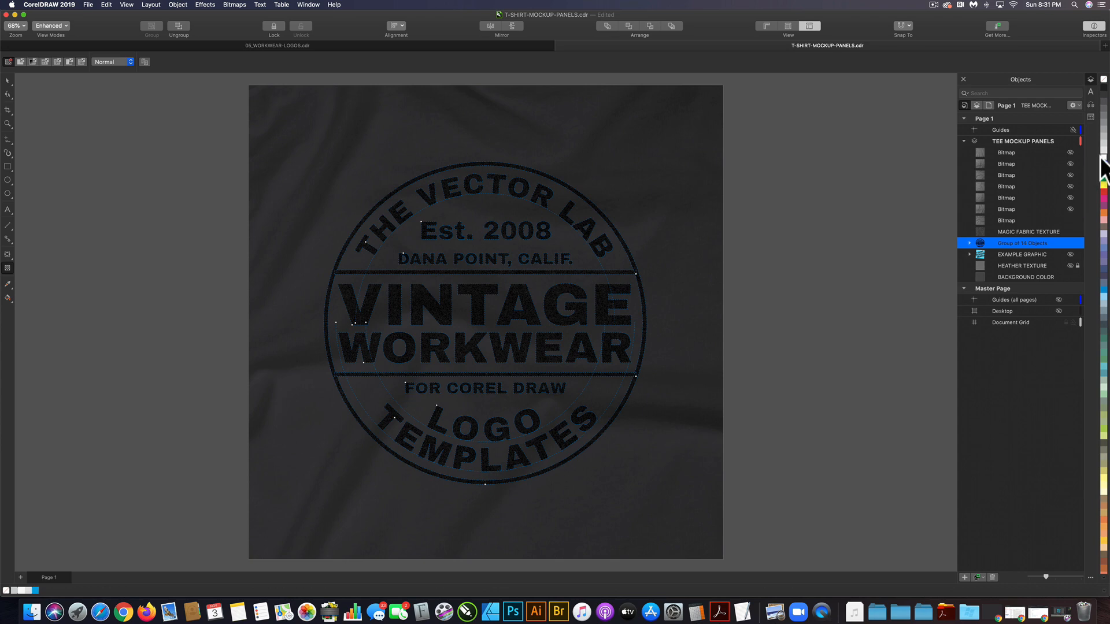
- Fill the Vintage Workwear logo group with white, then select MAGIC FABRIC TEXTURE
{"action": "left_click", "coordinate": [862, 276]}
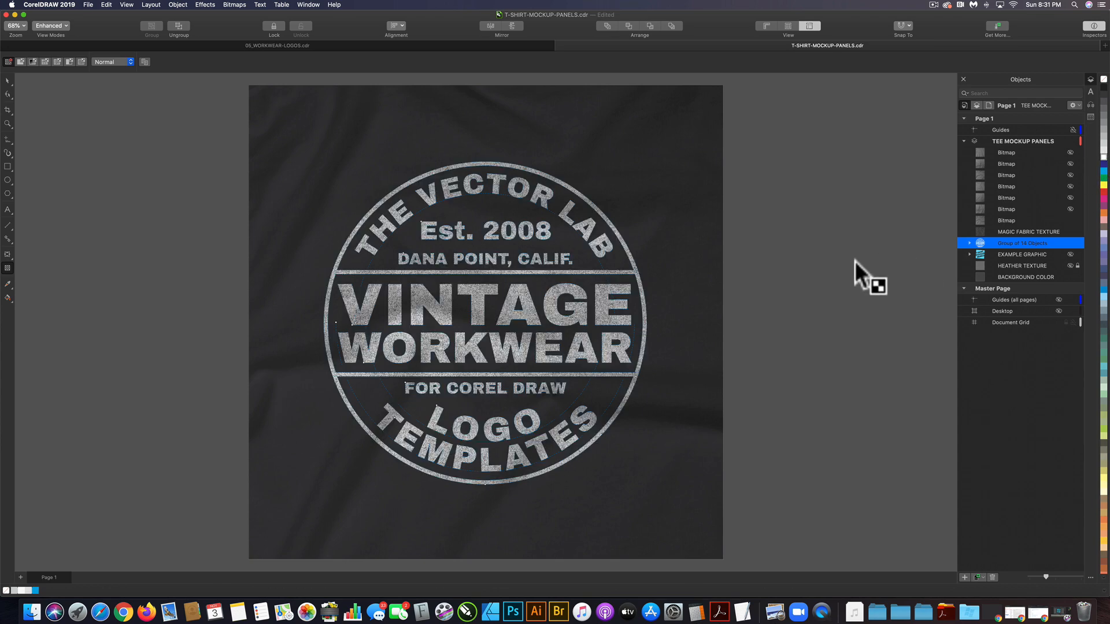
{"action": "left_click", "coordinate": [485, 347]}
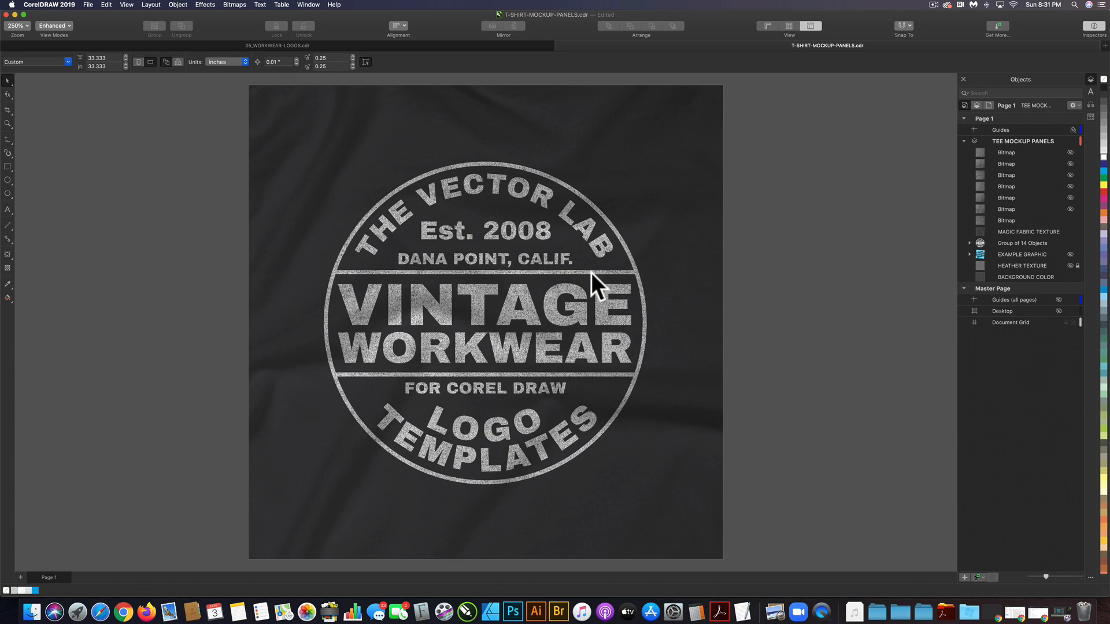
{"action": "left_click", "coordinate": [1028, 231]}
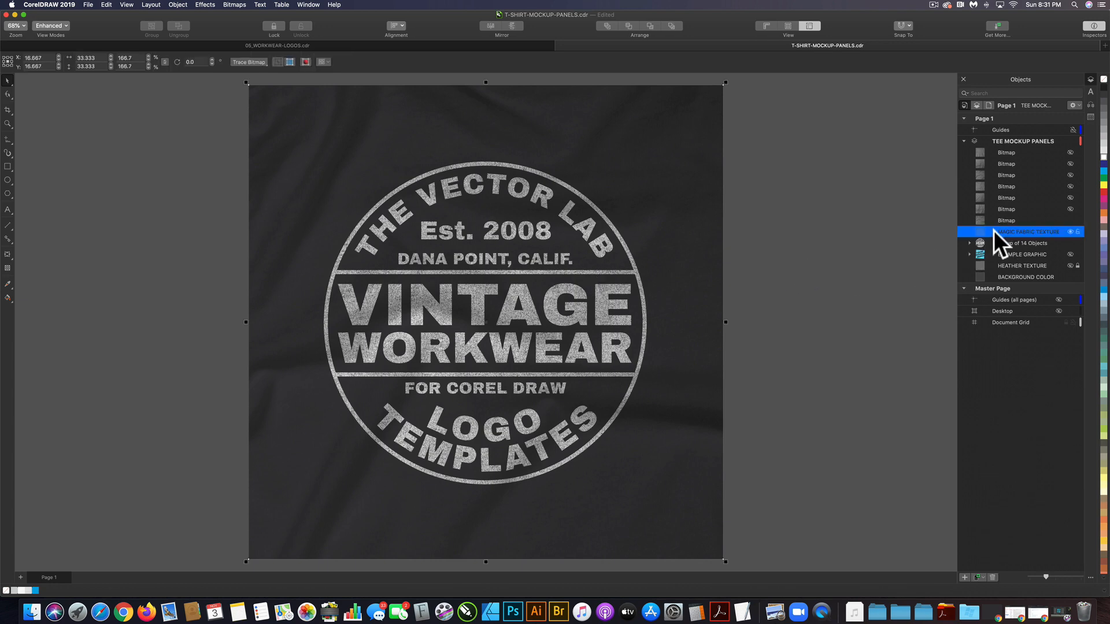
{"action": "mouse_move", "coordinate": [1004, 251]}
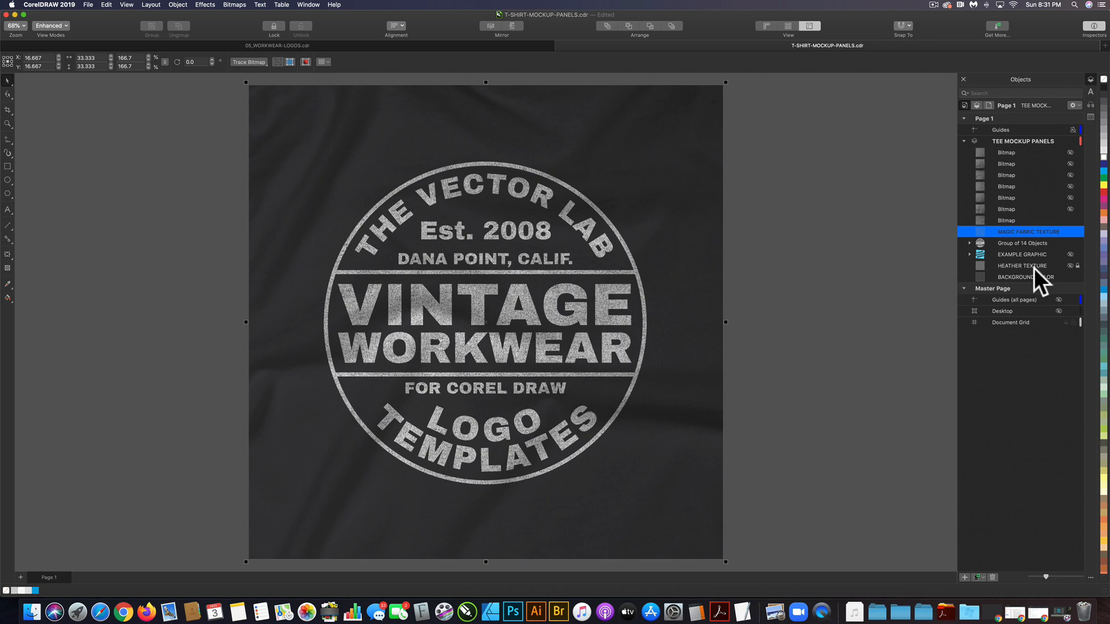
- Select BACKGROUND COLOR and MAGIC FABRIC TEXTURE, and make HEATHER TEXTURE visible
{"action": "left_click", "coordinate": [1027, 277]}
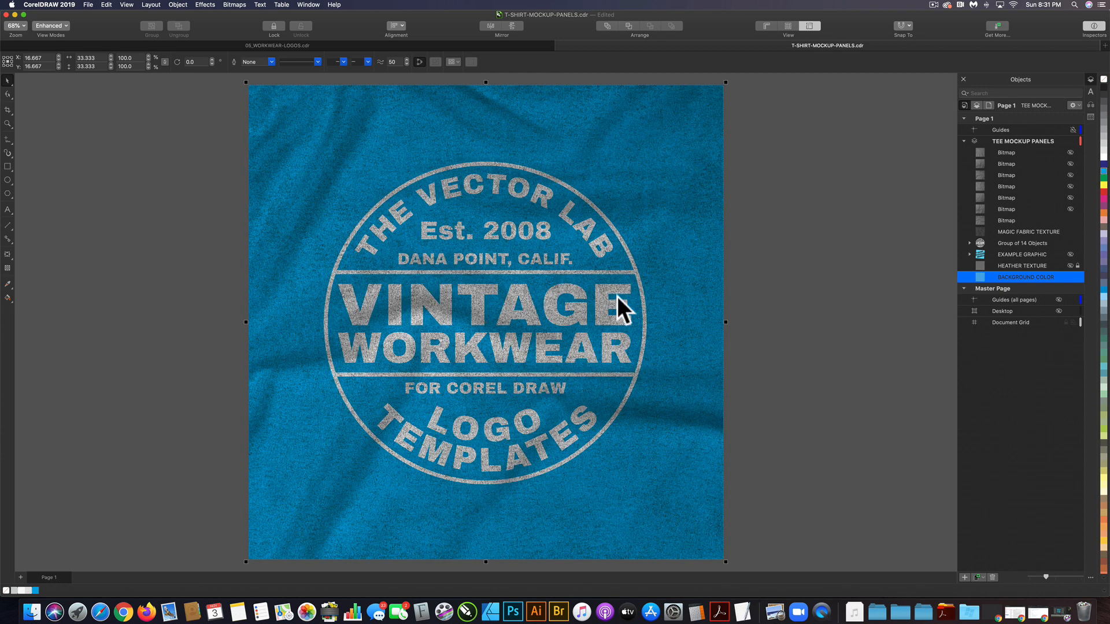
{"action": "mouse_move", "coordinate": [1002, 261]}
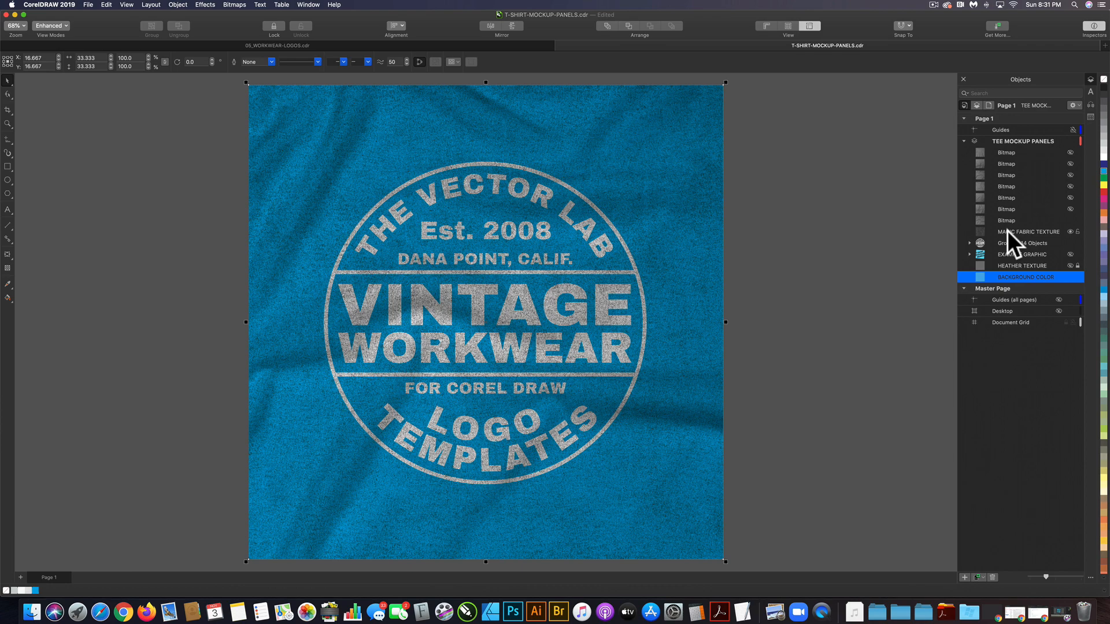
{"action": "left_click", "coordinate": [1027, 231]}
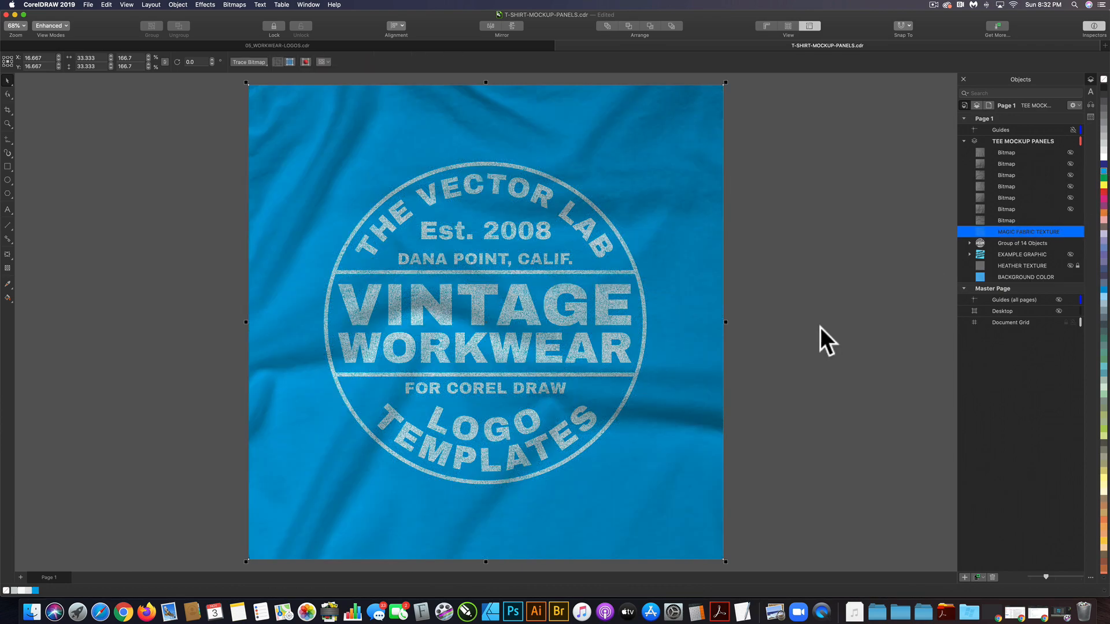
{"action": "mouse_move", "coordinate": [599, 325]}
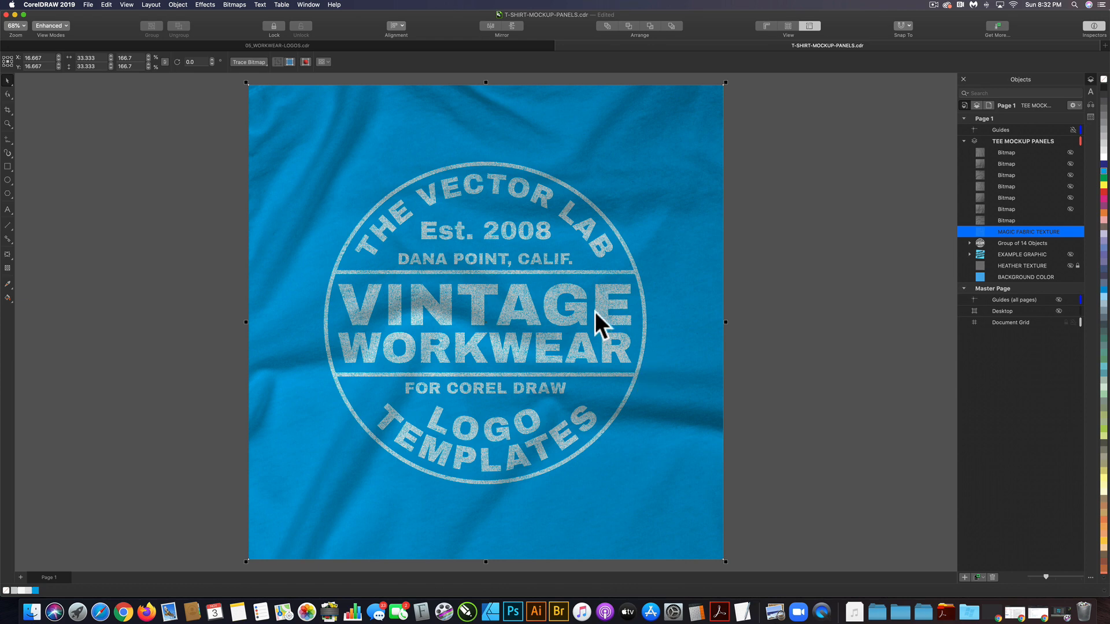
{"action": "mouse_move", "coordinate": [1076, 276]}
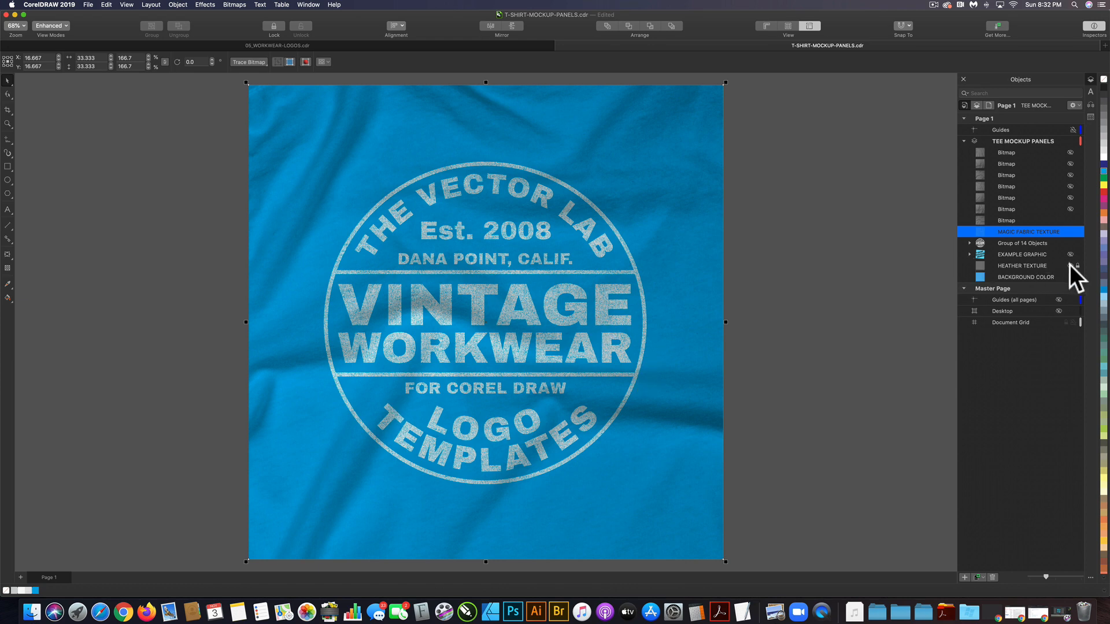
{"action": "left_click", "coordinate": [1070, 265]}
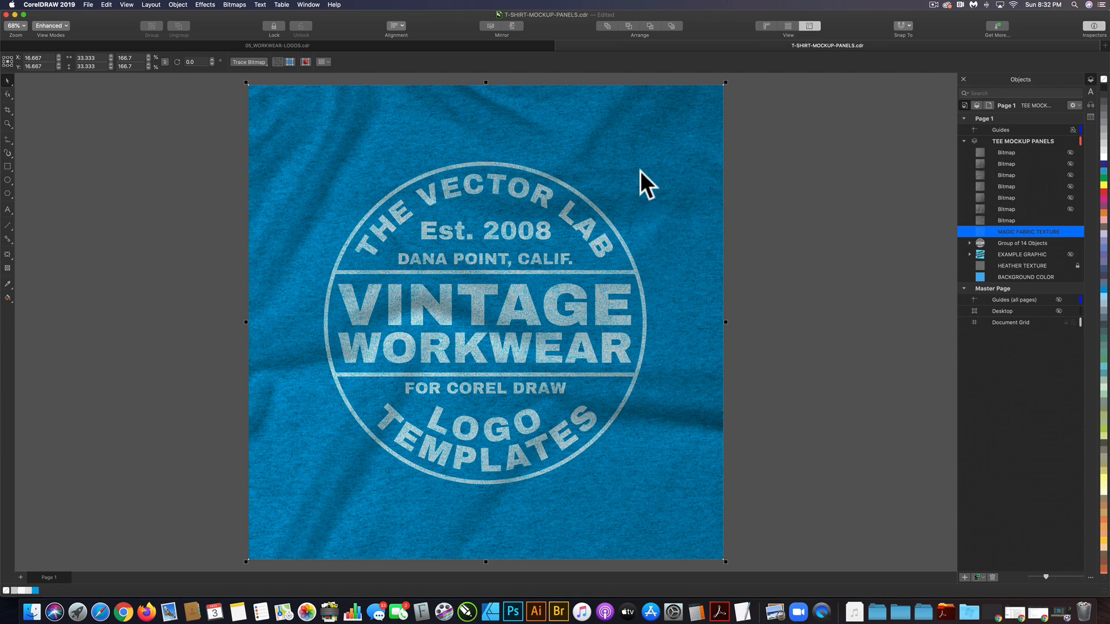
{"action": "mouse_move", "coordinate": [375, 152]}
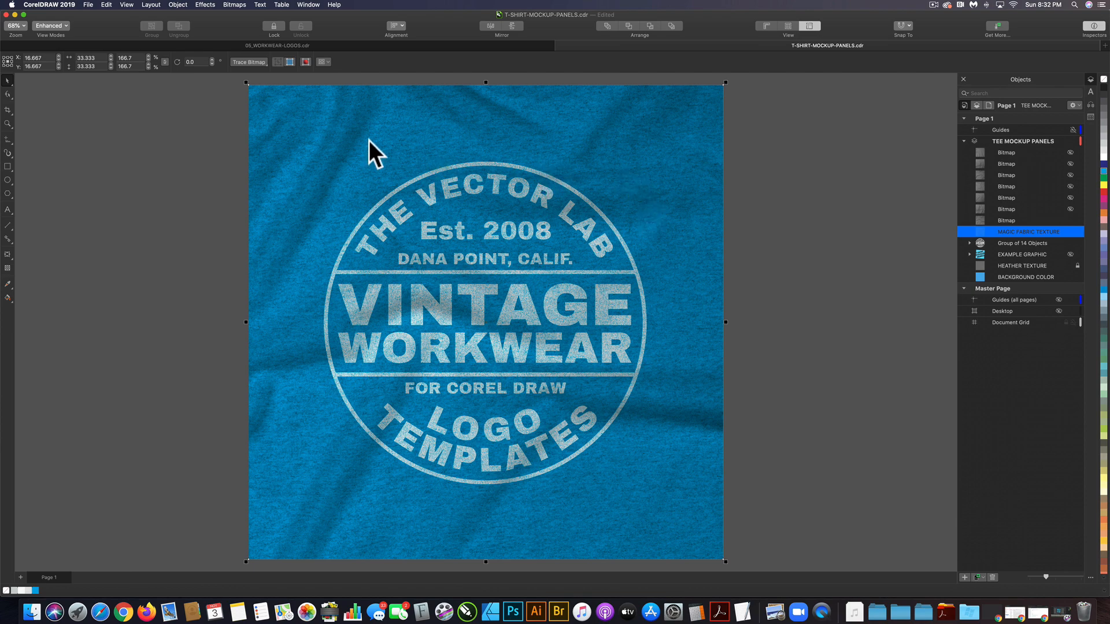
{"action": "mouse_move", "coordinate": [440, 177]}
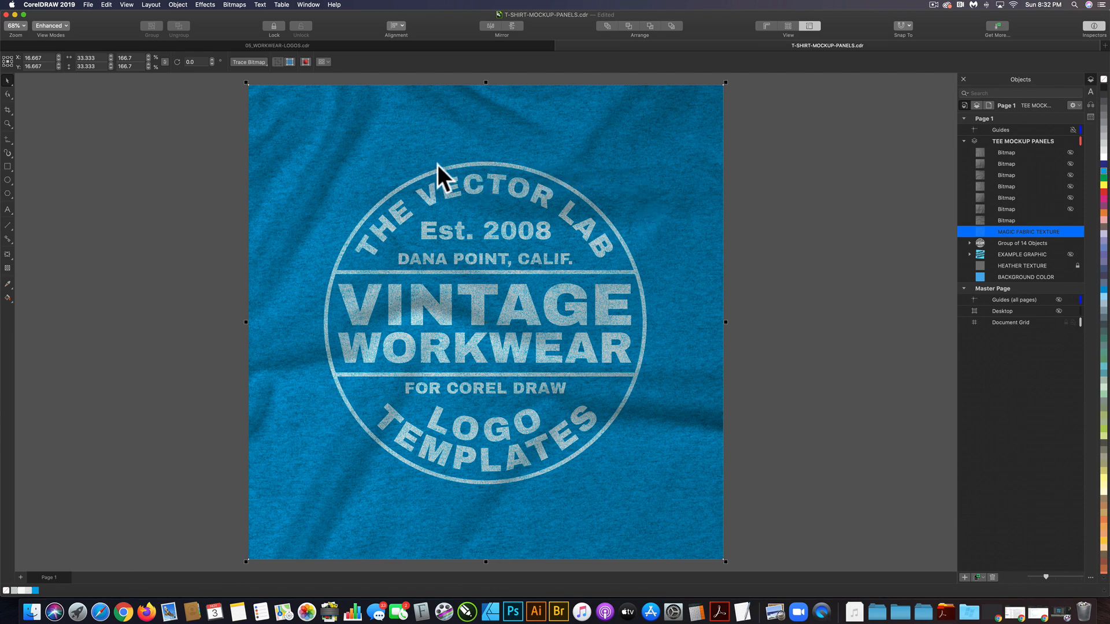
- Select the HEATHER TEXTURE object and switch to the Transparency tool
{"action": "left_click", "coordinate": [1022, 265]}
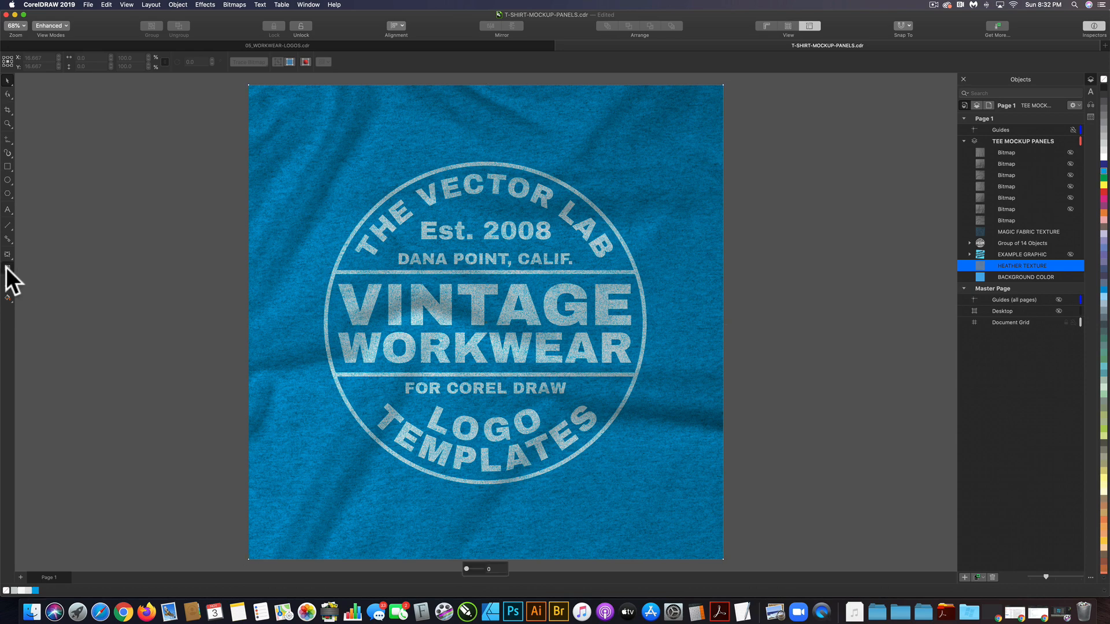
{"action": "left_click", "coordinate": [8, 268]}
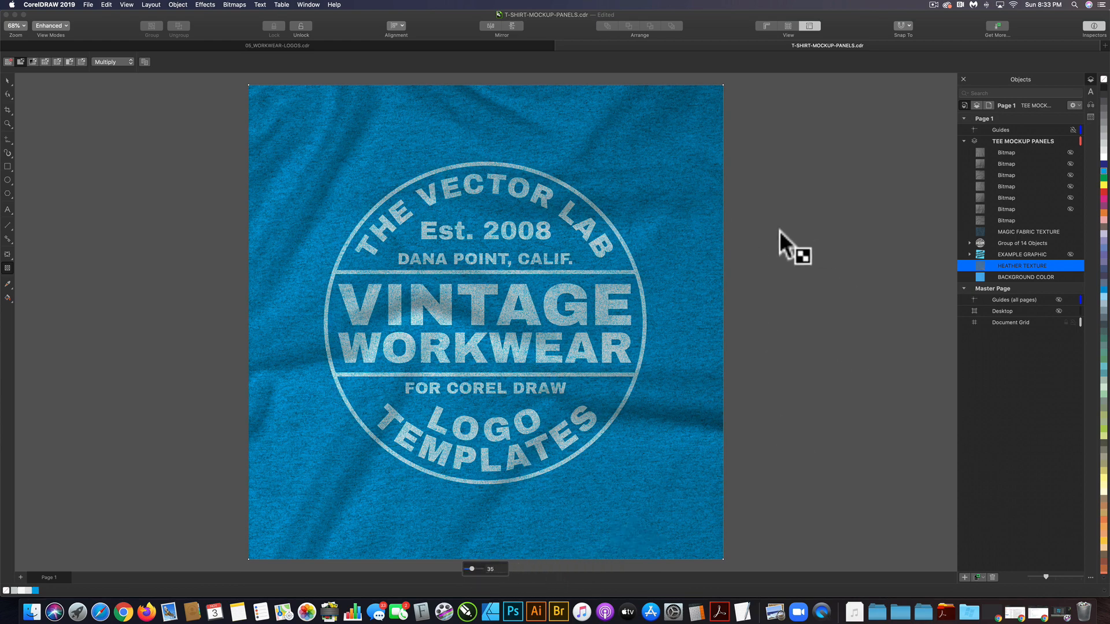
{"action": "mouse_move", "coordinate": [654, 506]}
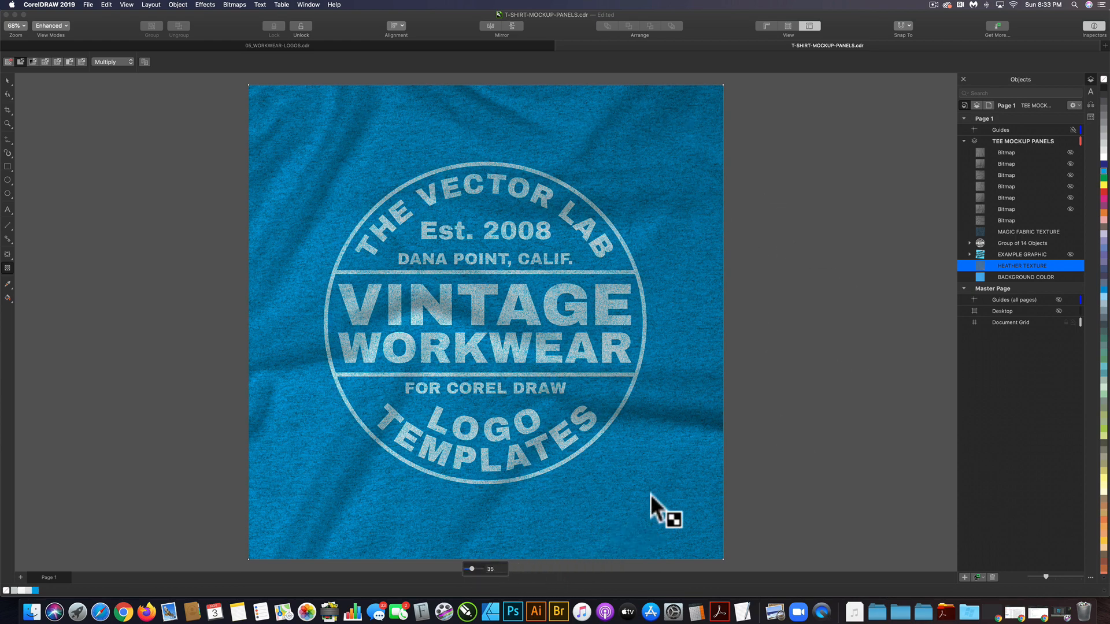